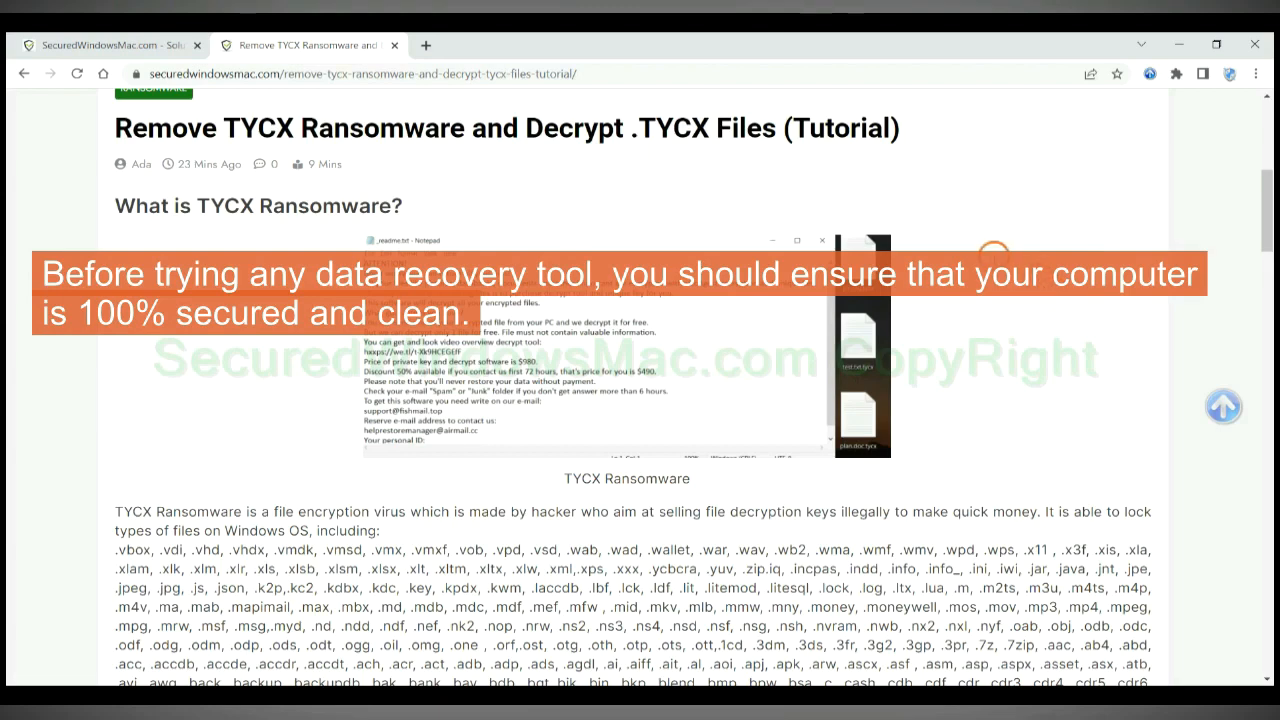
Step: Scroll the TYCX ransomware guide down to Step 1 on scanning with SpyHunter
scroll("down", 3)
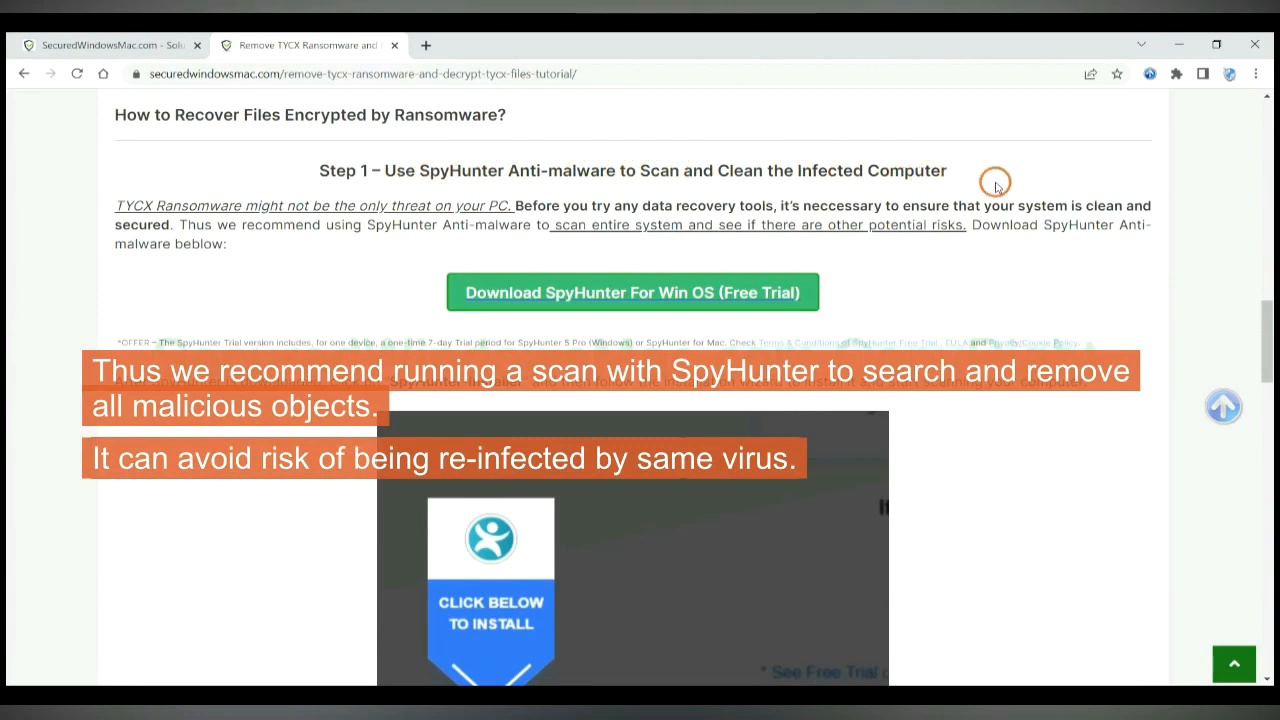
mouse_move(808, 204)
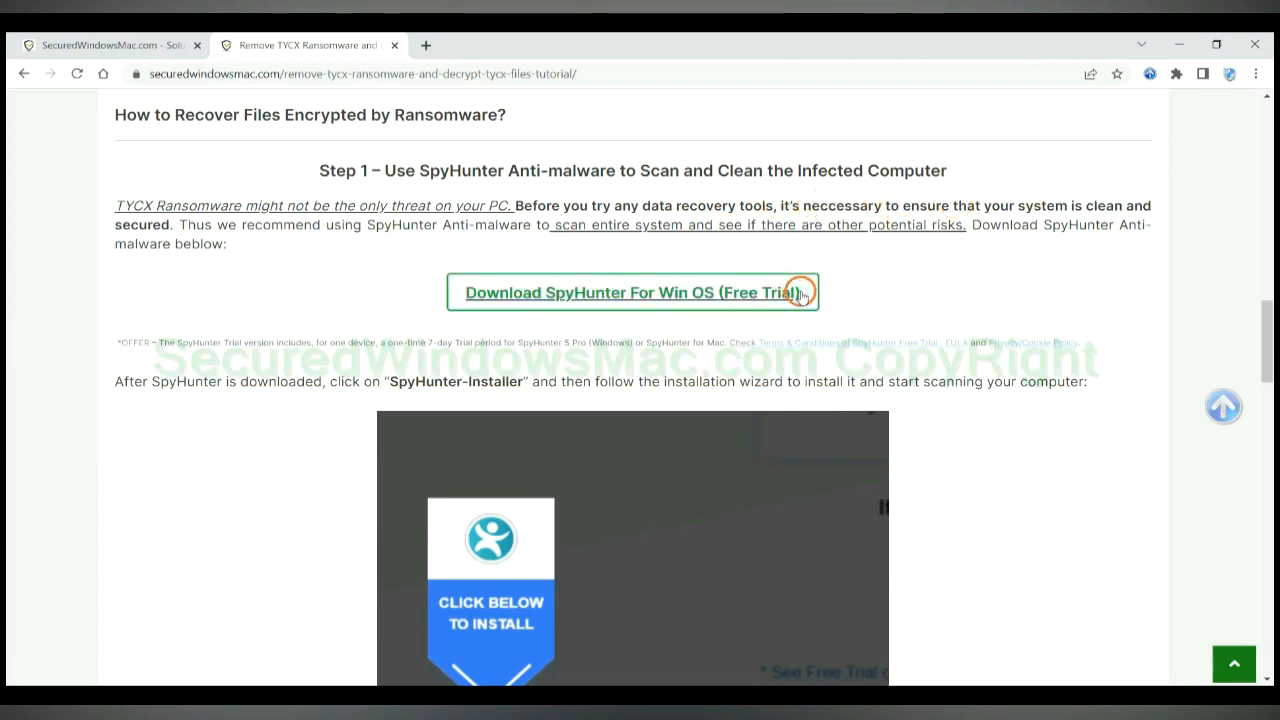
Step: Download the SpyHunter Windows free trial and launch the downloaded installer
left_click(632, 292)
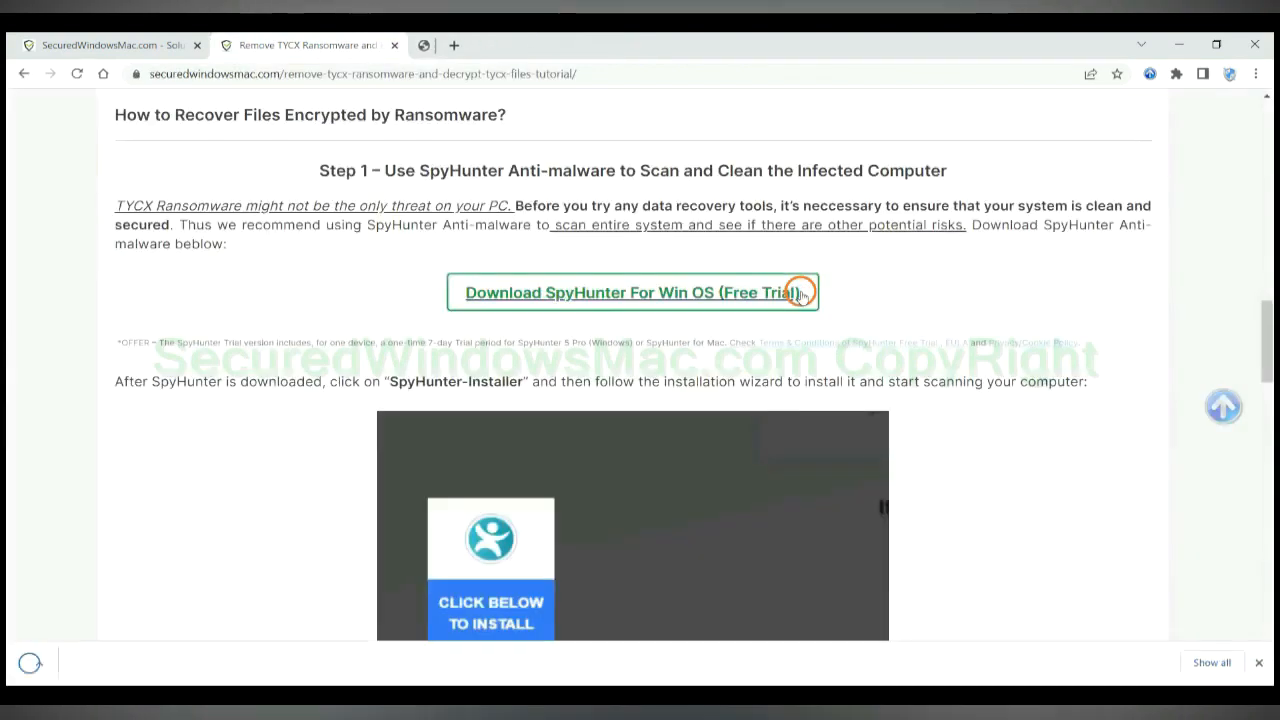
left_click(632, 292)
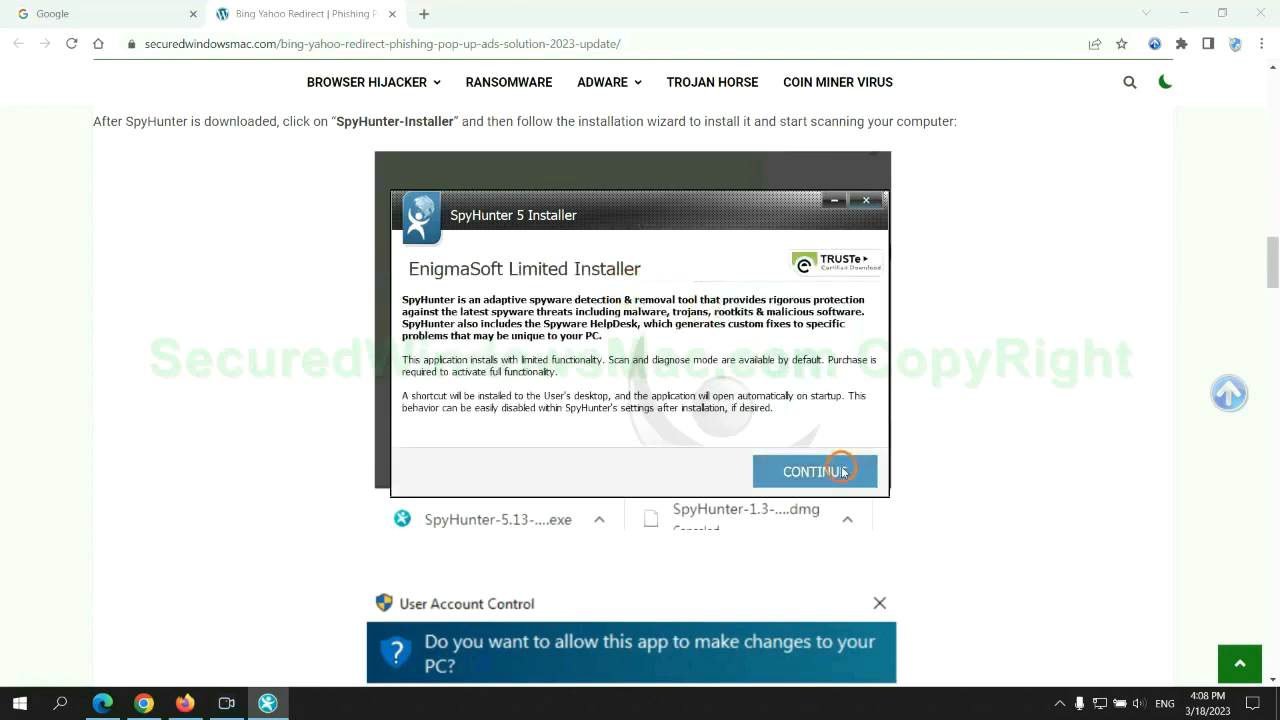
Step: Install SpyHunter 5, run a malware scan, proceed past results and choose the 7-day free trial
left_click(814, 472)
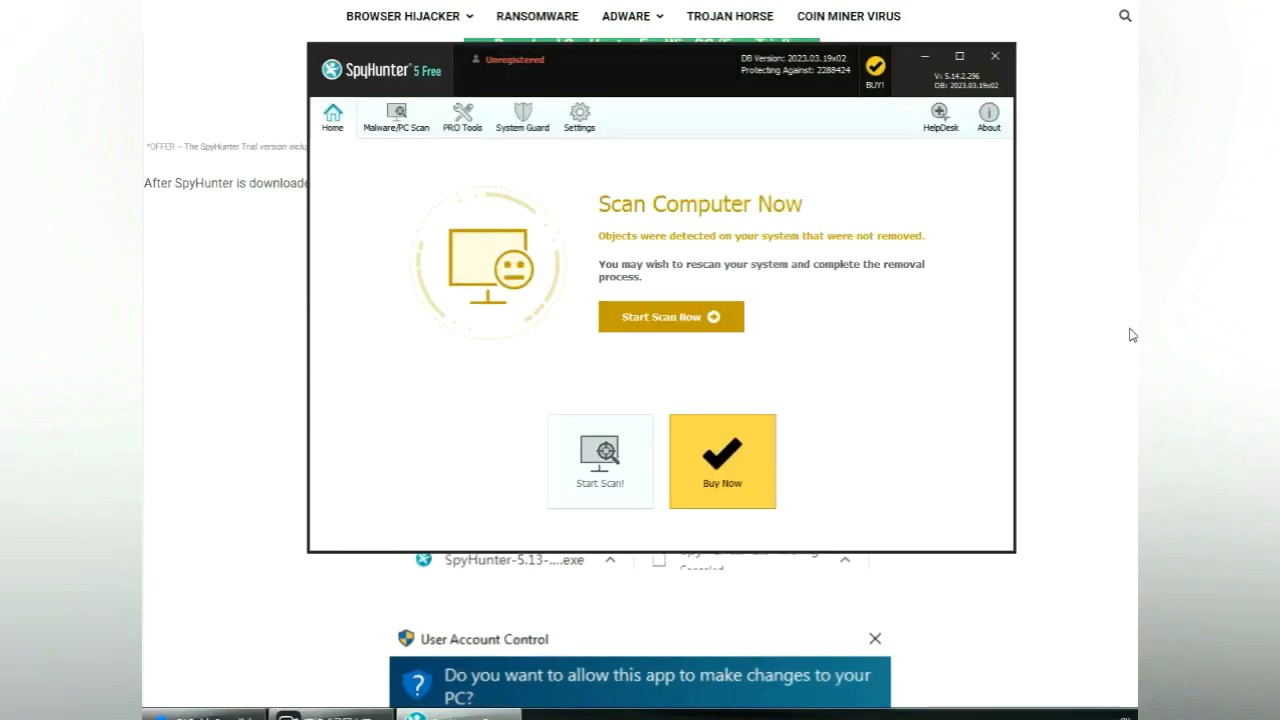
left_click(670, 316)
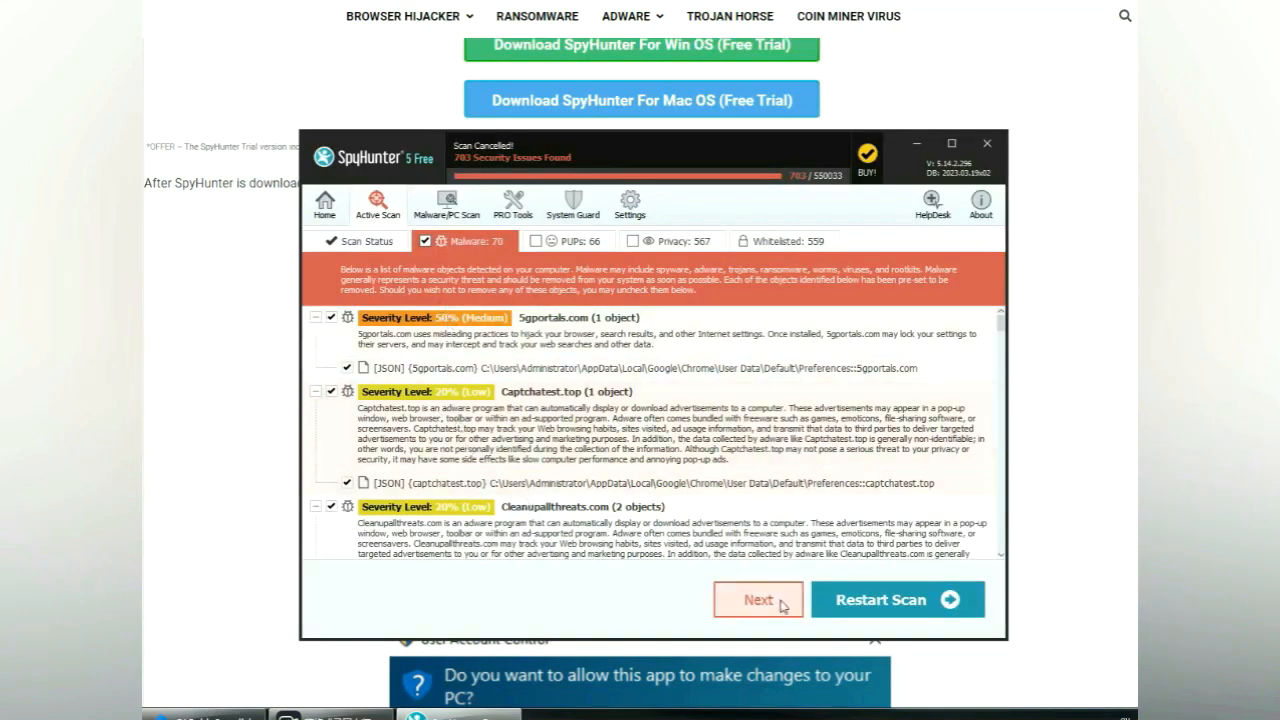
left_click(756, 600)
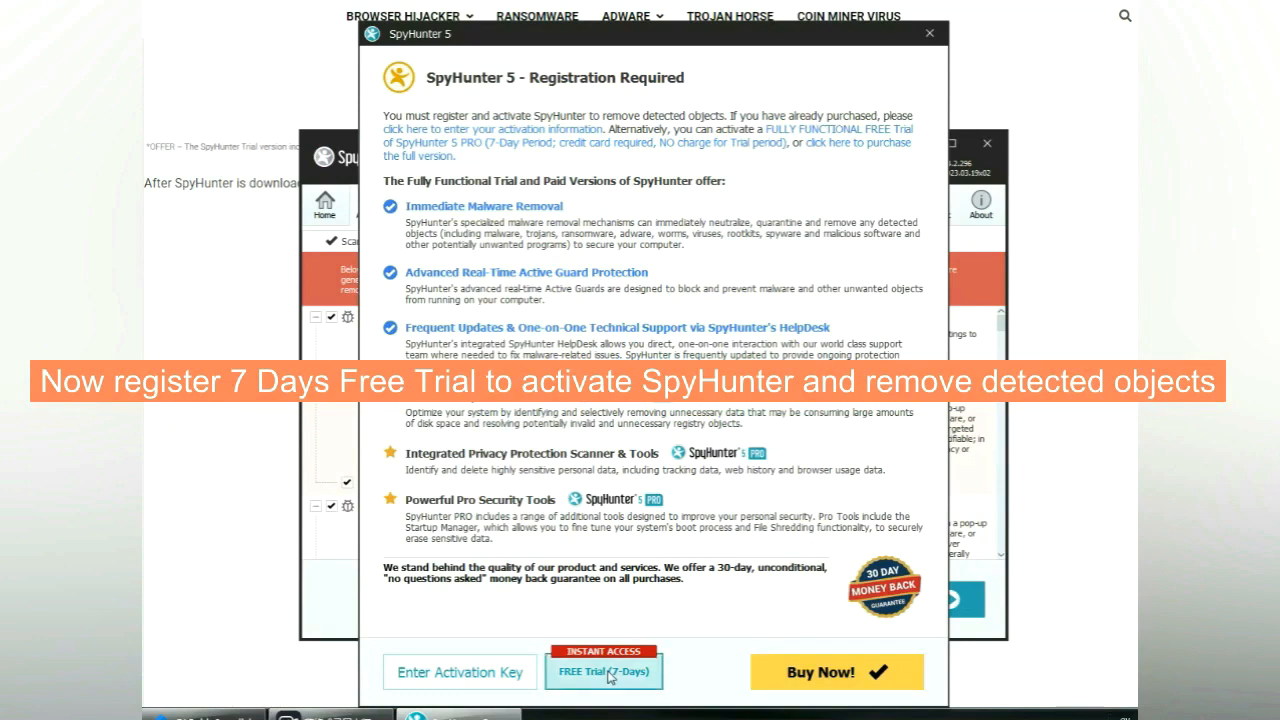
left_click(604, 672)
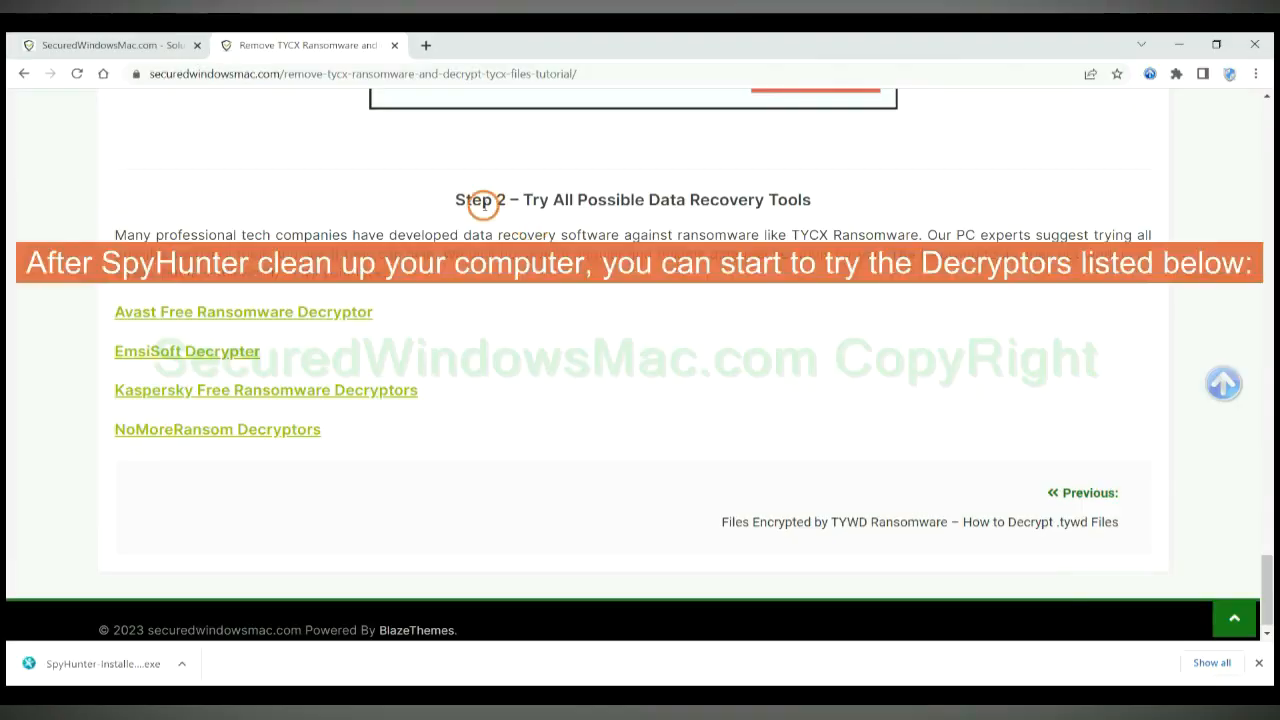
mouse_move(612, 198)
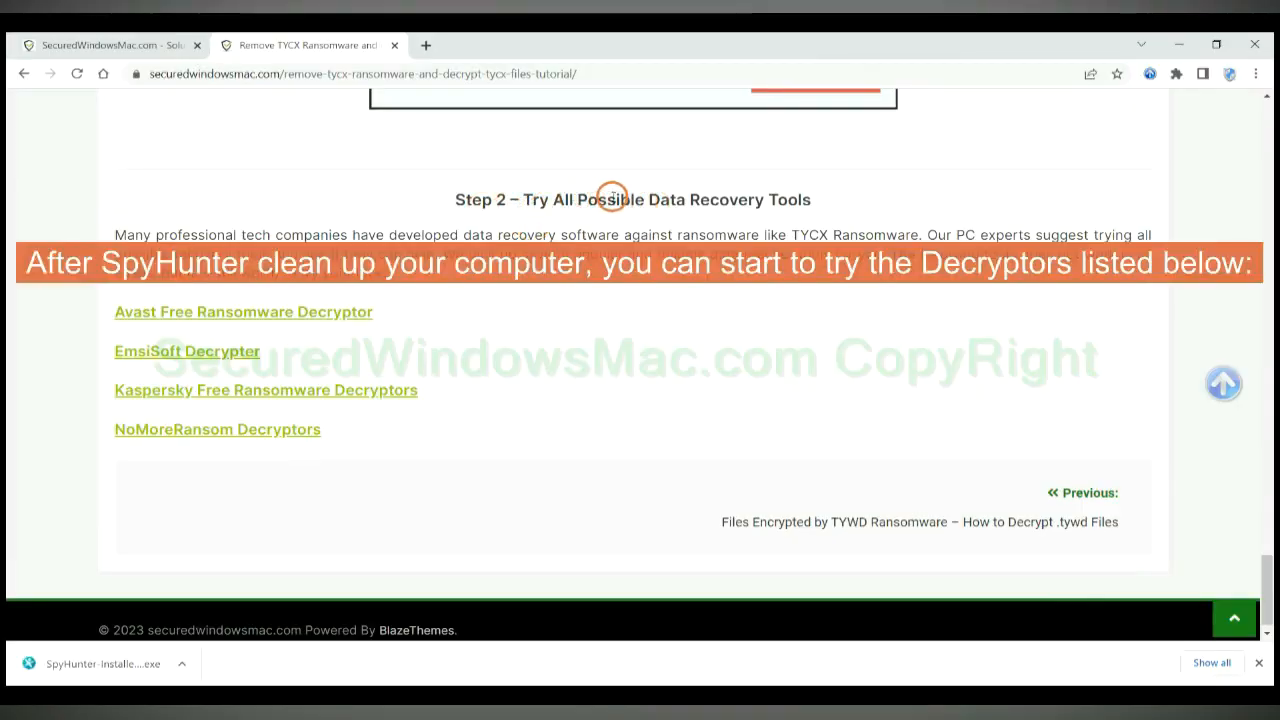
mouse_move(662, 290)
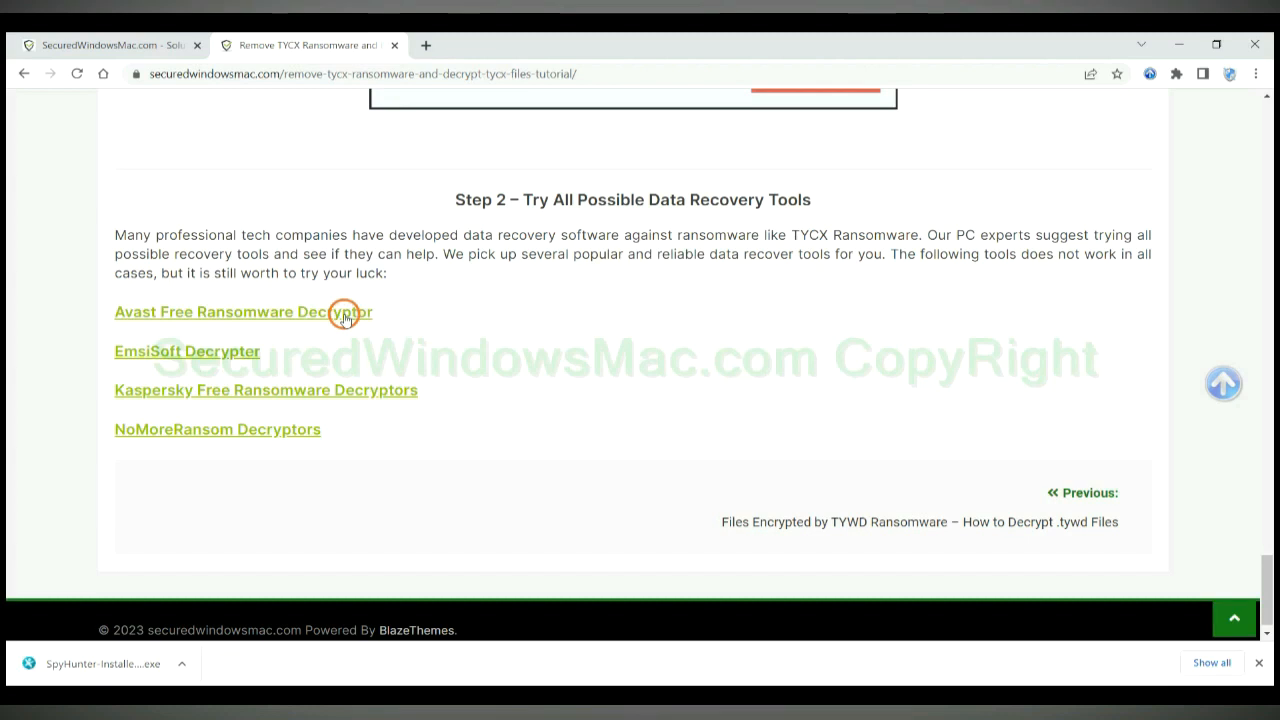
Step: Open the Avast Free Ransomware Decryptor link from the Step 2 tools list
left_click(244, 312)
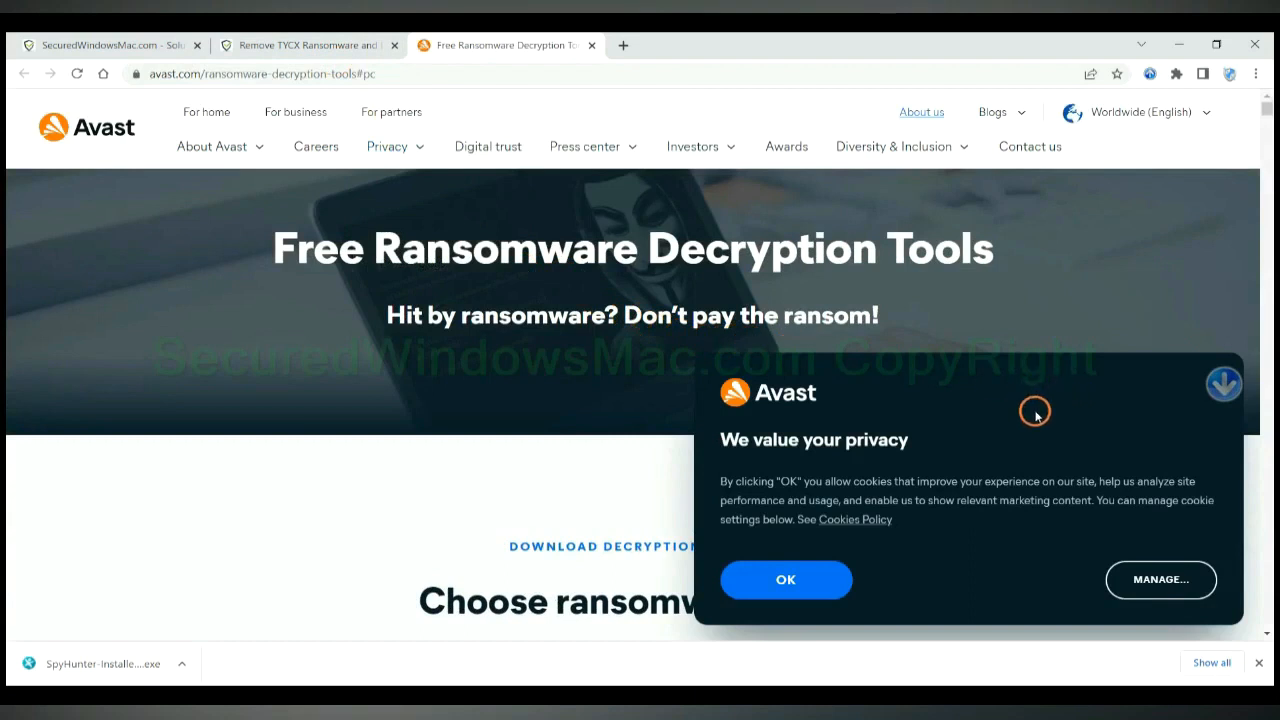
Step: Accept Avast's privacy notice and scroll through its ransomware decryption tools
left_click(784, 580)
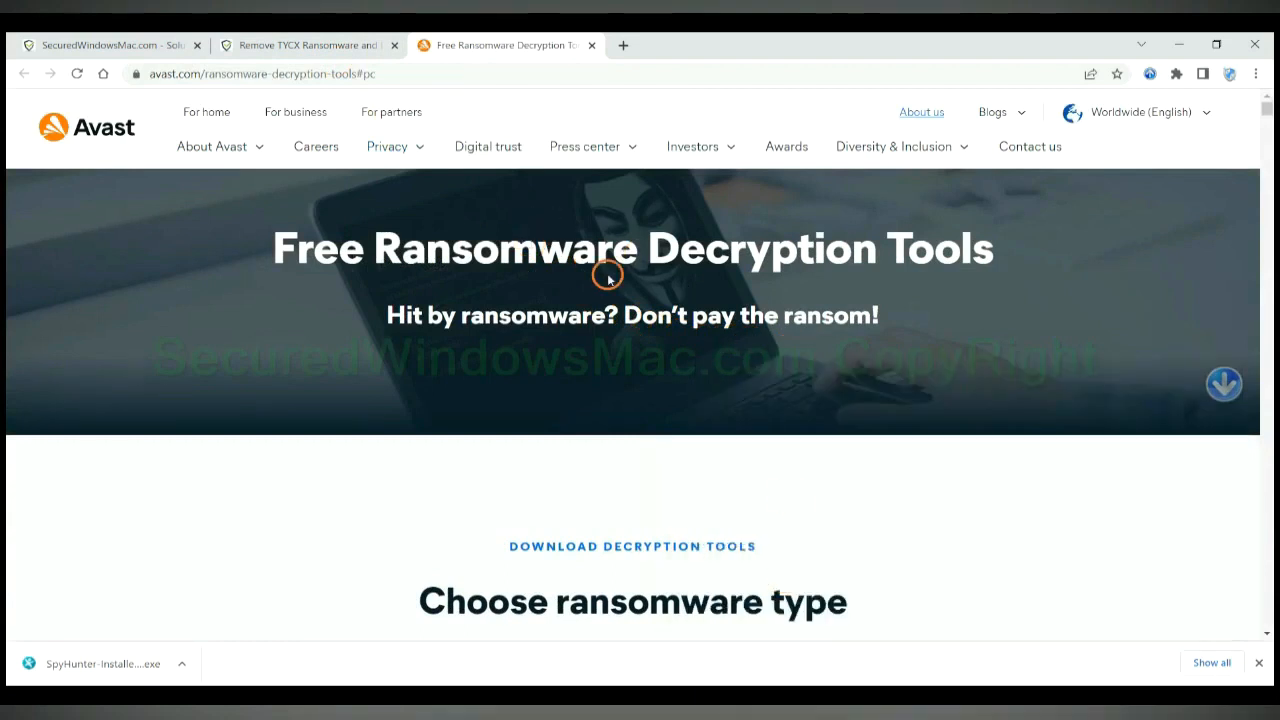
scroll("down", 3)
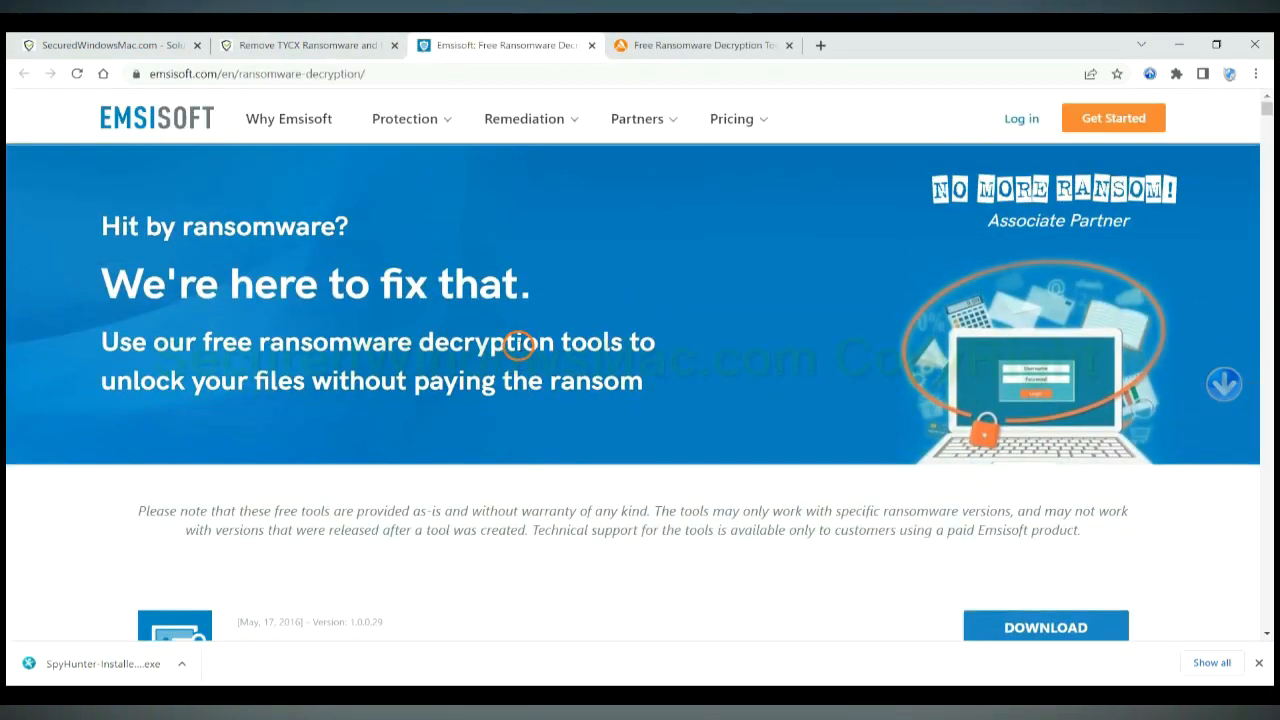
scroll("down", 3)
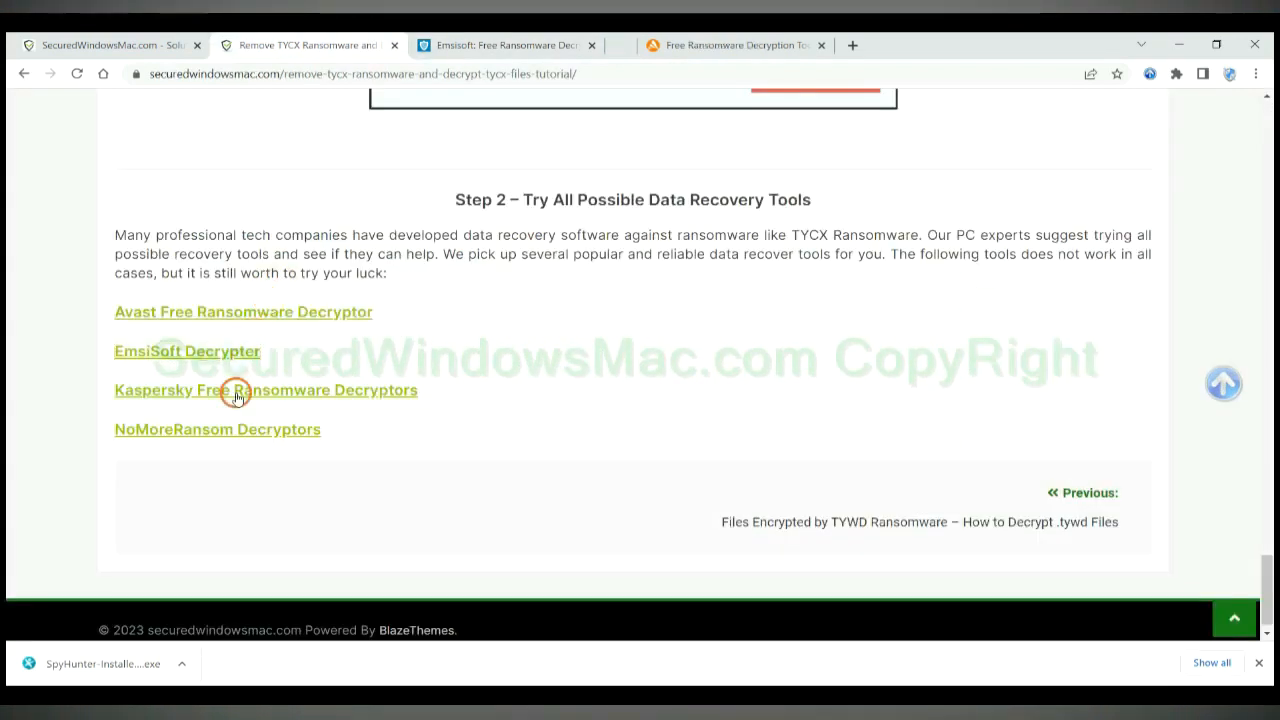
Step: Open Kaspersky's No Ransom site and search its decryptor tools for 'djvu'
left_click(236, 390)
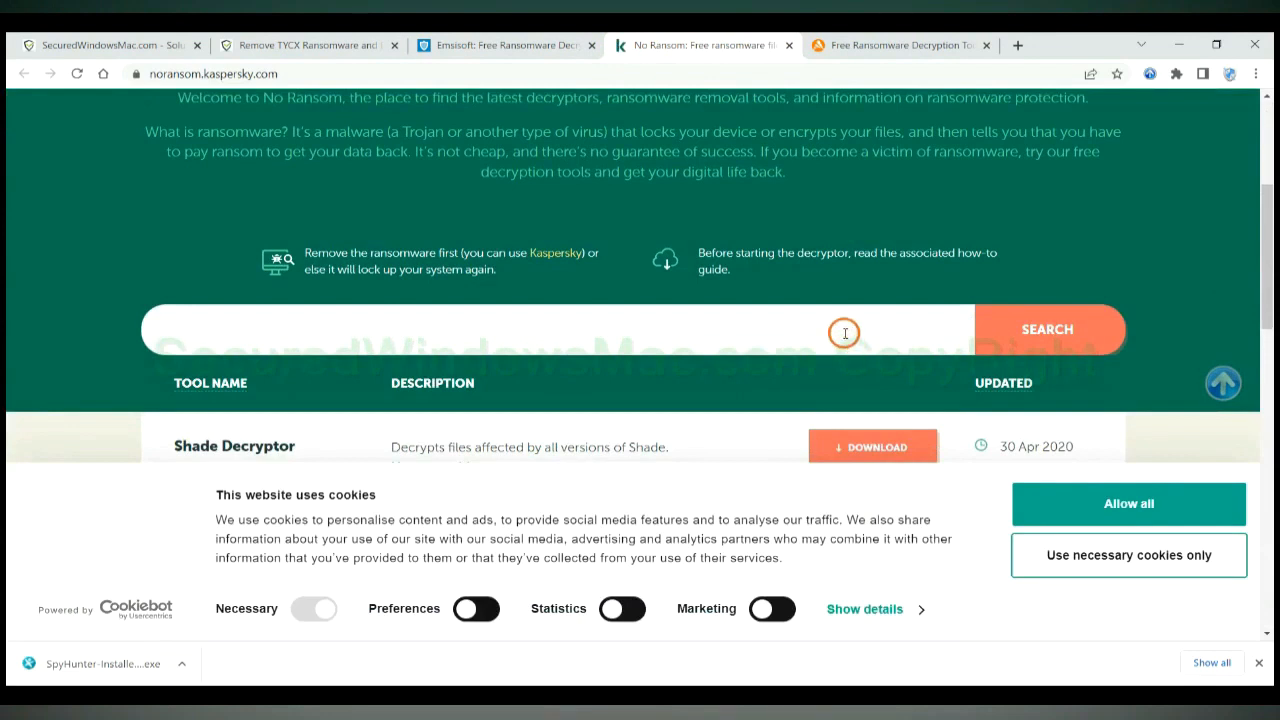
type("djvu")
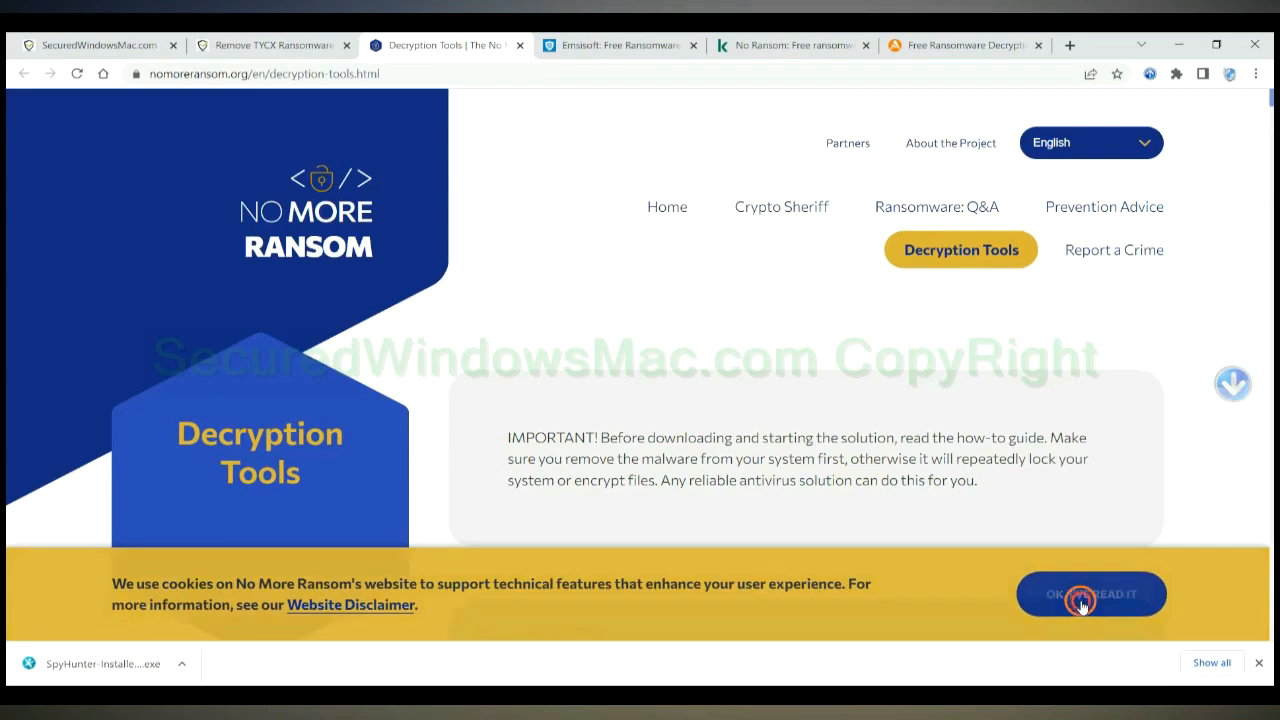
Step: Dismiss No More Ransom's cookie notice and start a Quick Search with 'st'
left_click(1092, 594)
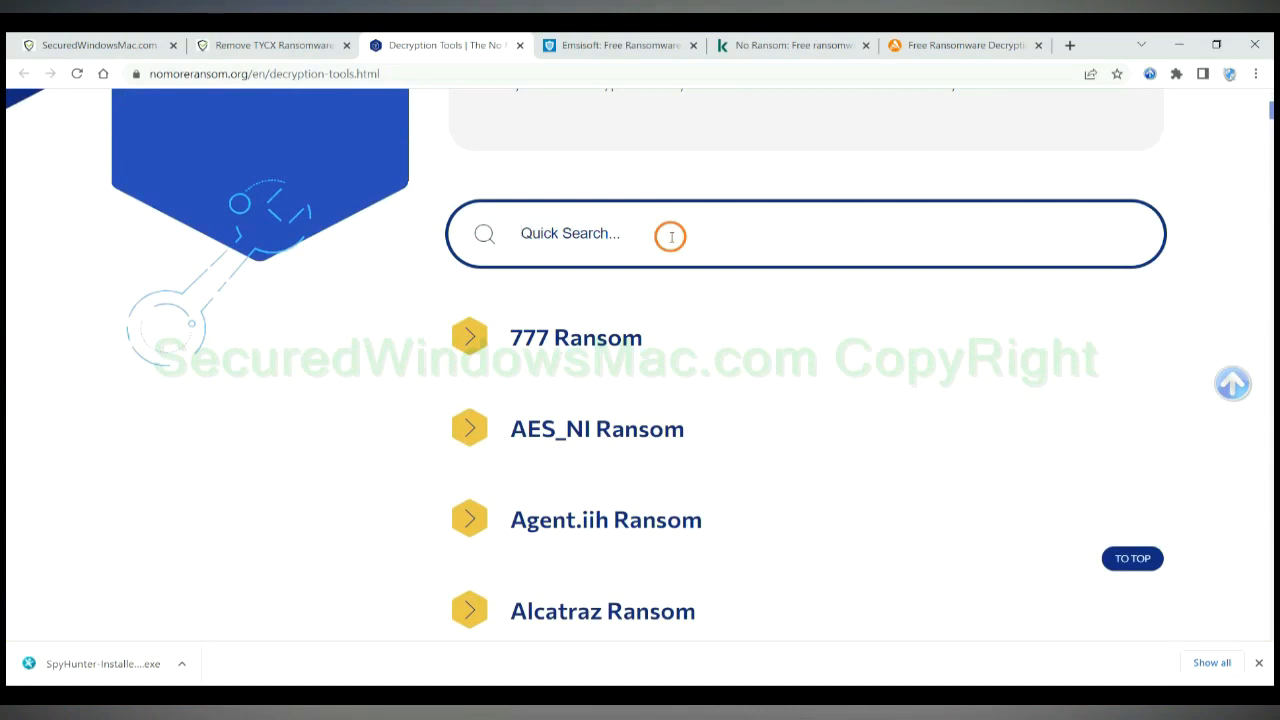
type("st")
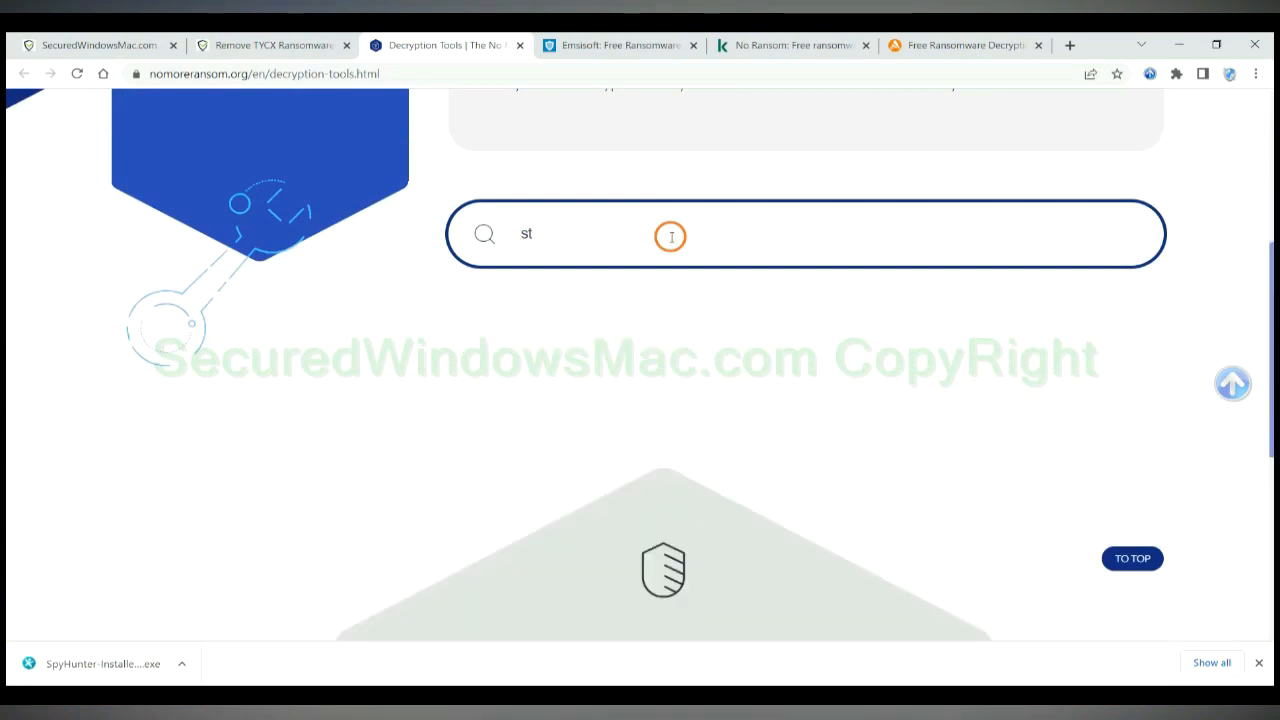